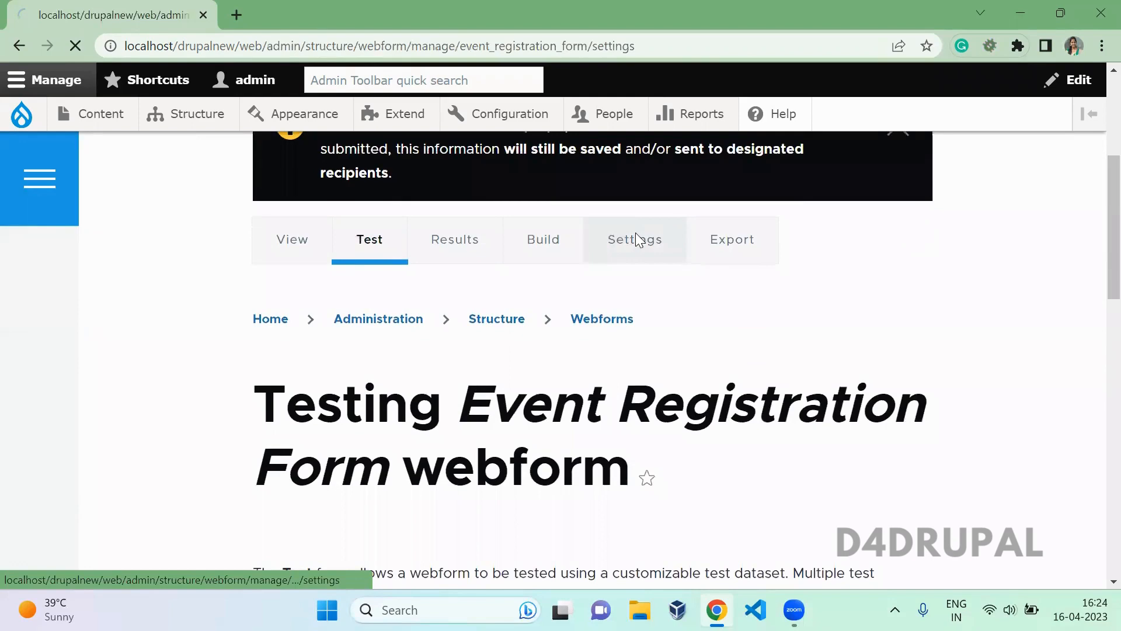
# Reach the Submission draft settings on the Event Registration Form's Submissions settings page
pyautogui.click(634, 238)
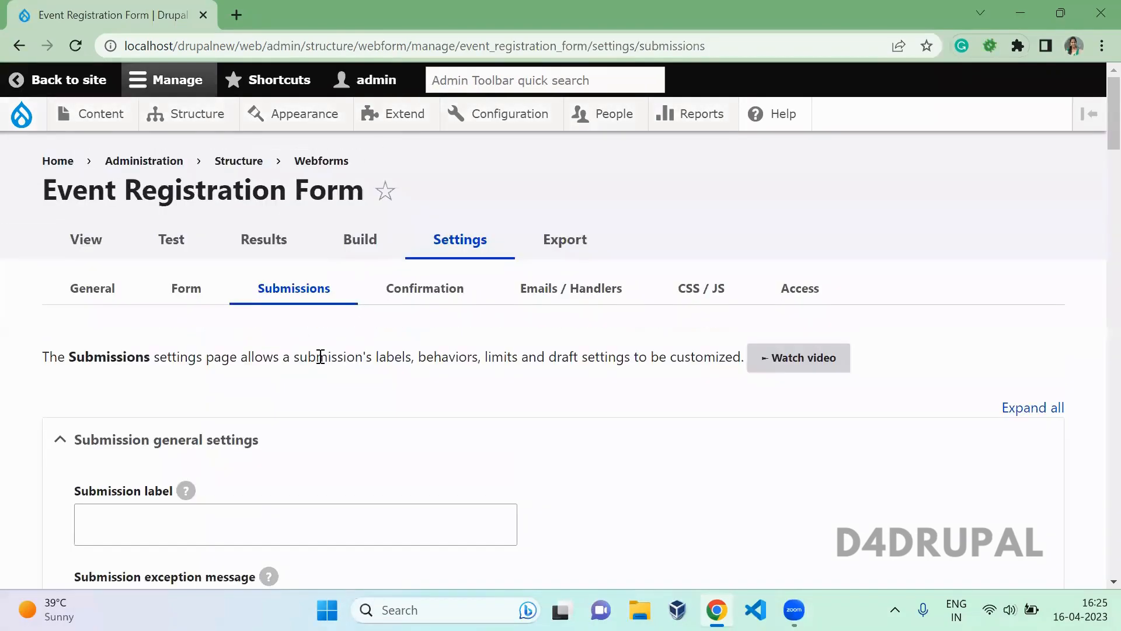
pyautogui.scroll(-3)
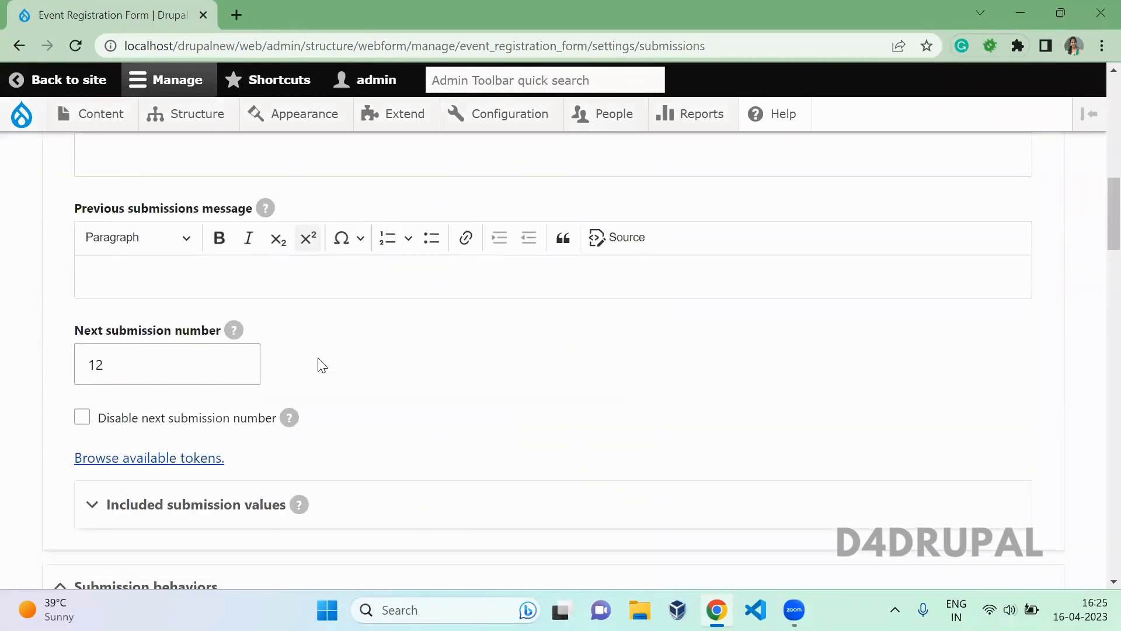
pyautogui.scroll(-3)
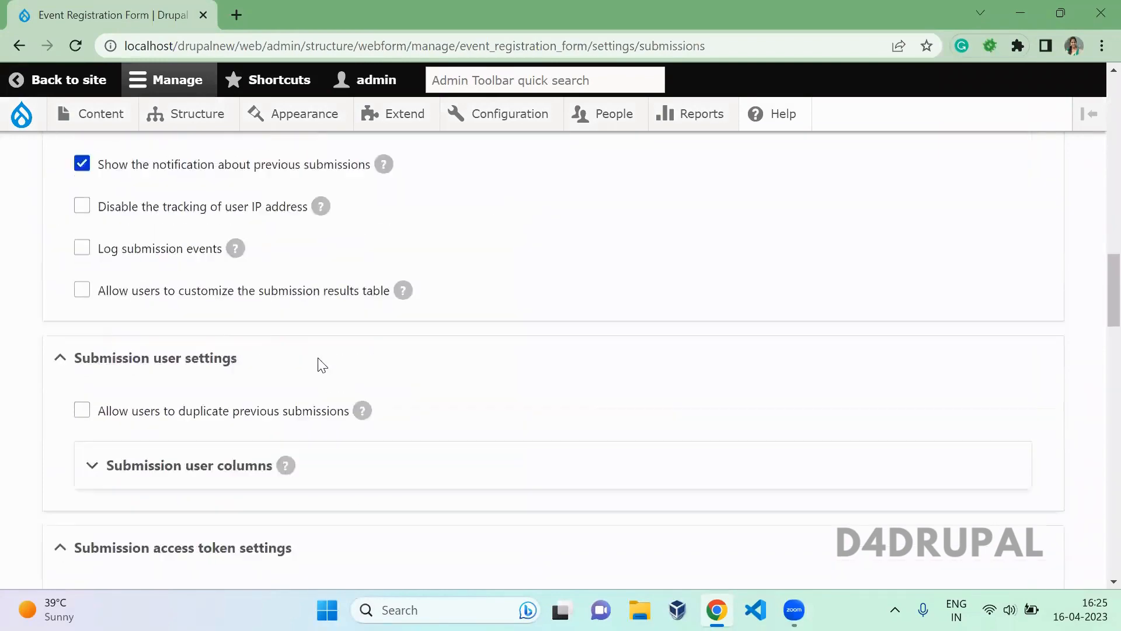
pyautogui.scroll(-3)
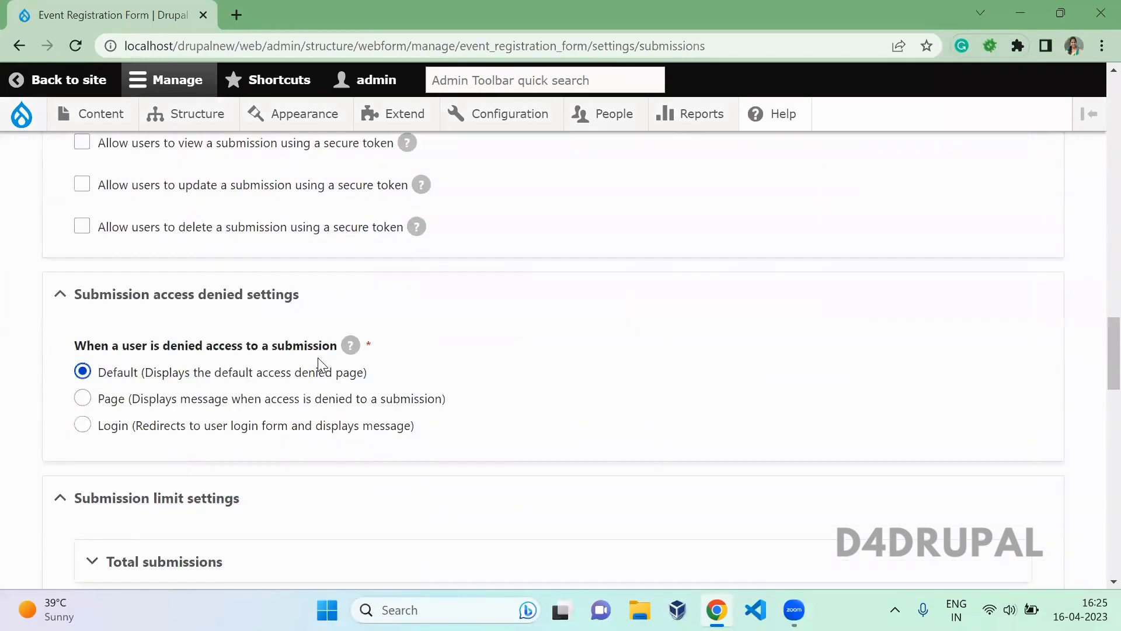
pyautogui.scroll(-3)
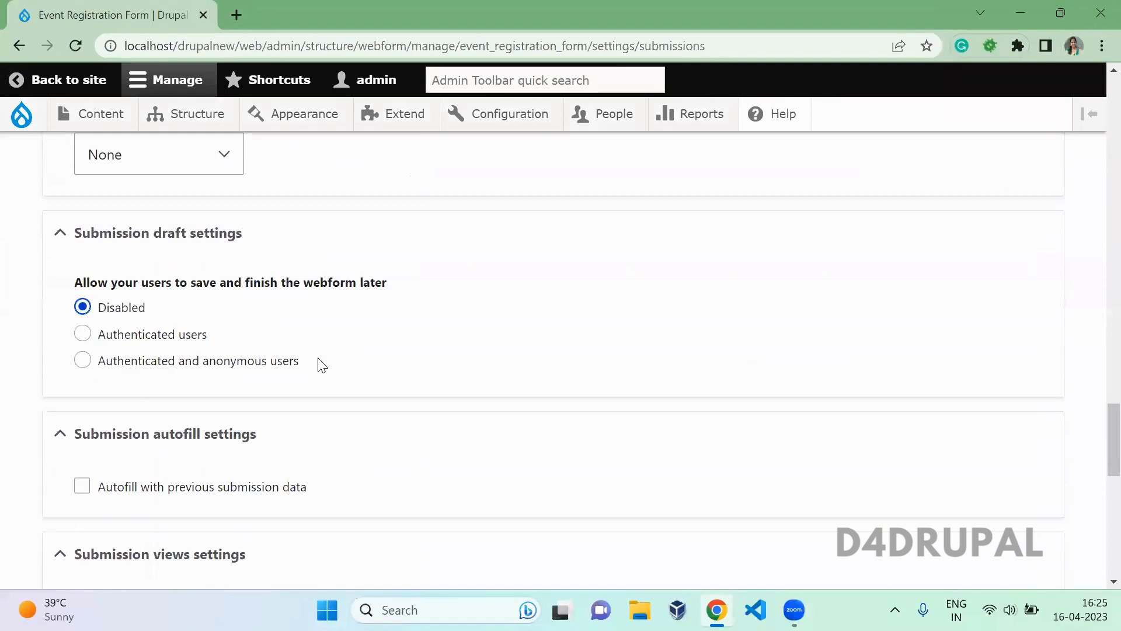
pyautogui.moveTo(151, 355)
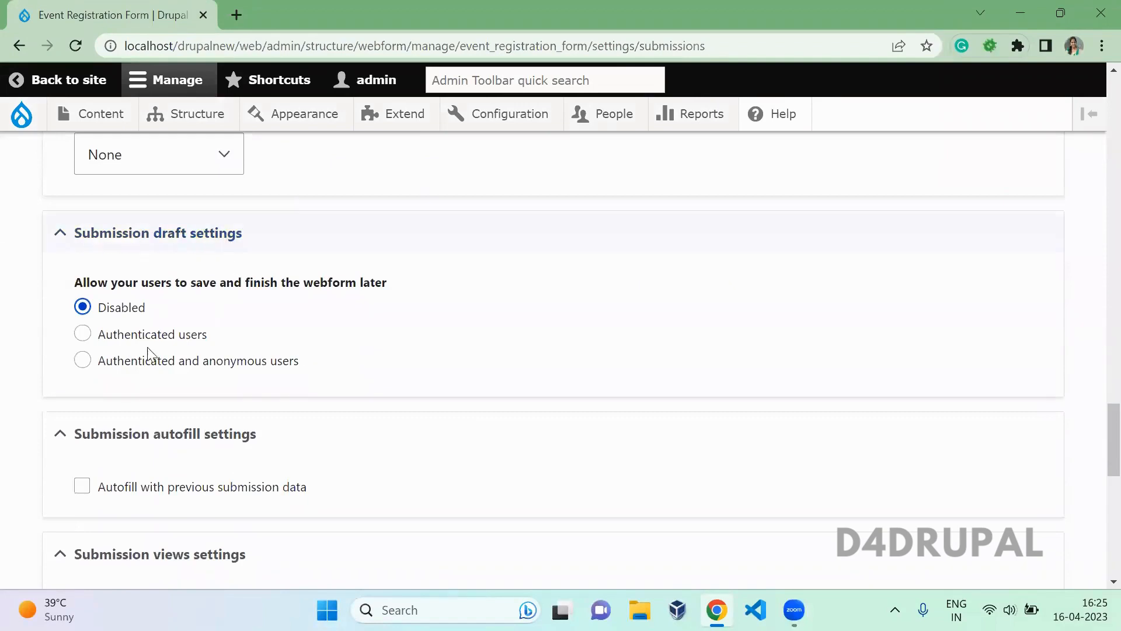
pyautogui.moveTo(168, 341)
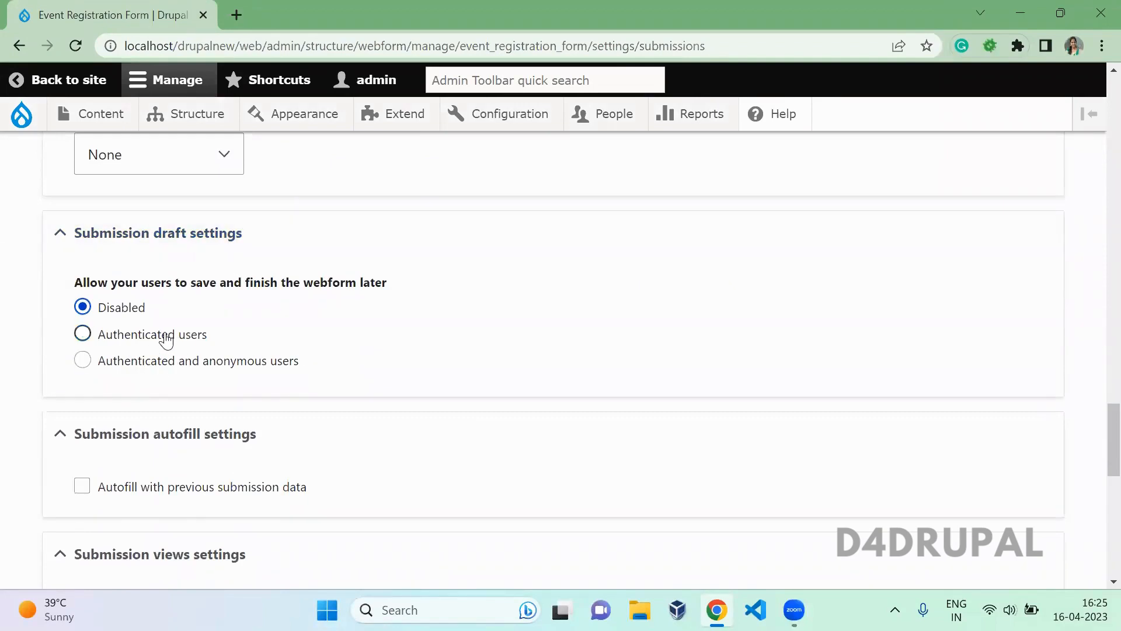
# Enable drafts for Authenticated users with 'Allow users to save multiple drafts' on, and save
pyautogui.click(82, 334)
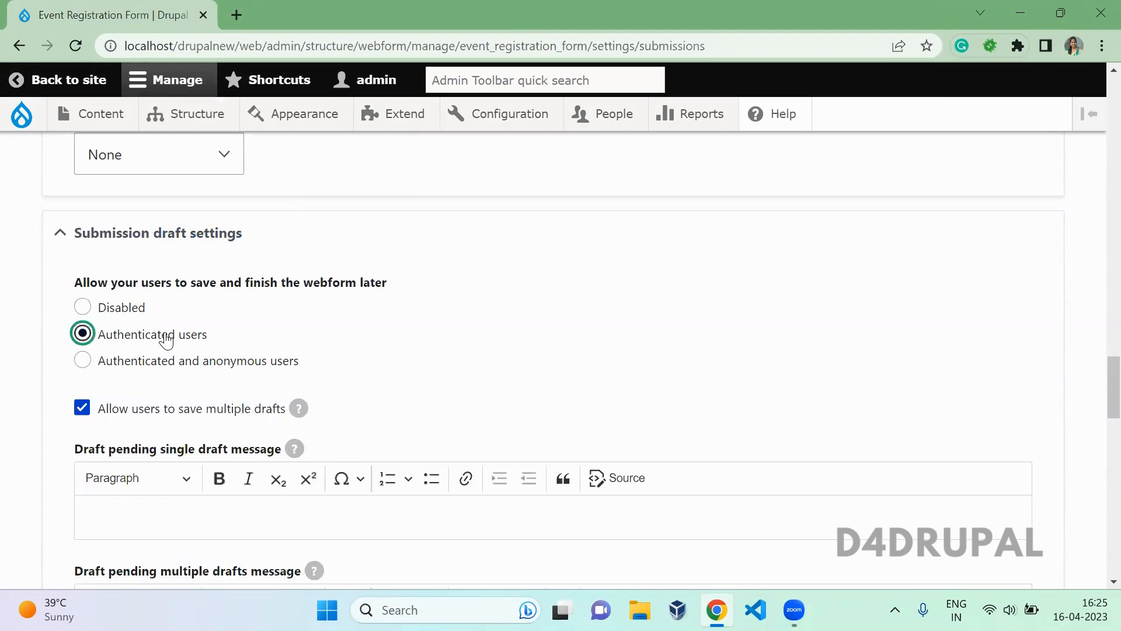
pyautogui.click(82, 360)
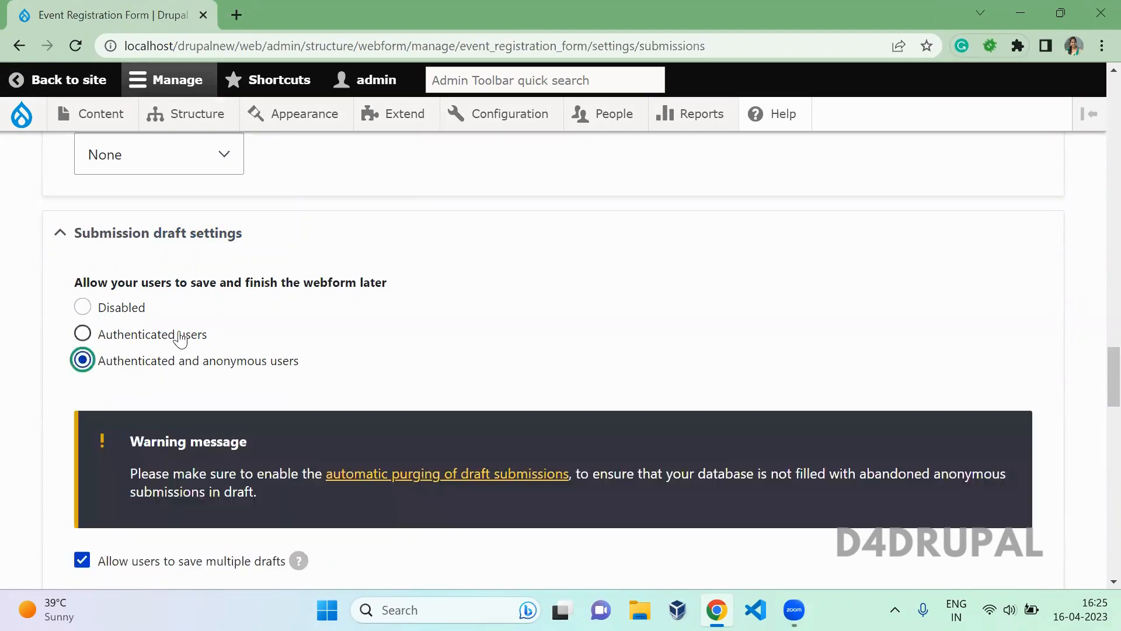
pyautogui.click(82, 334)
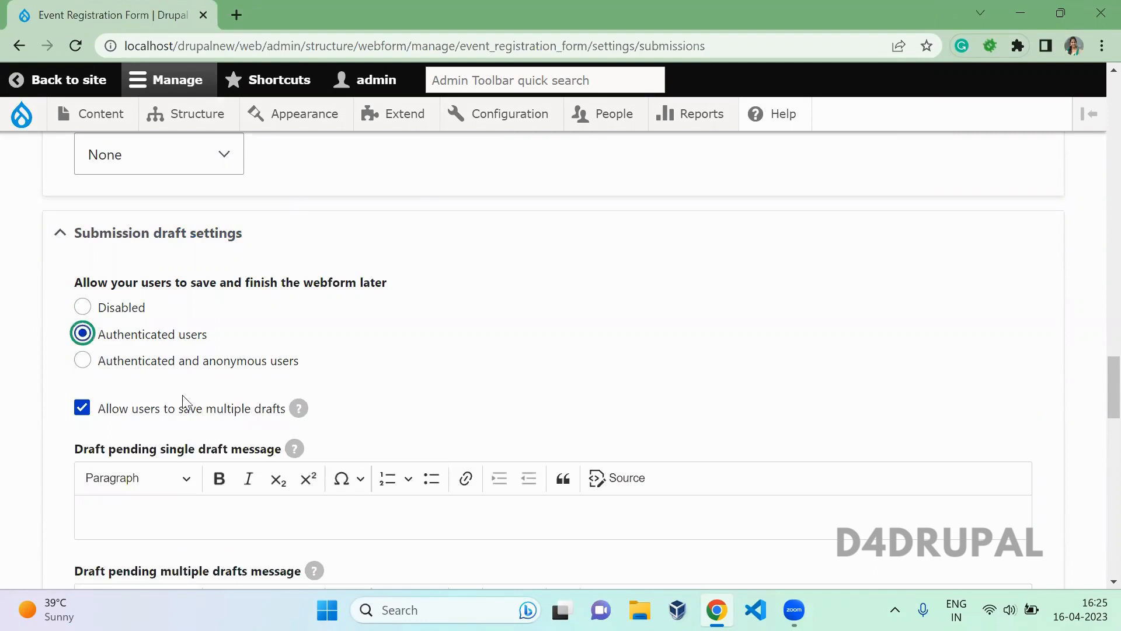
pyautogui.click(81, 408)
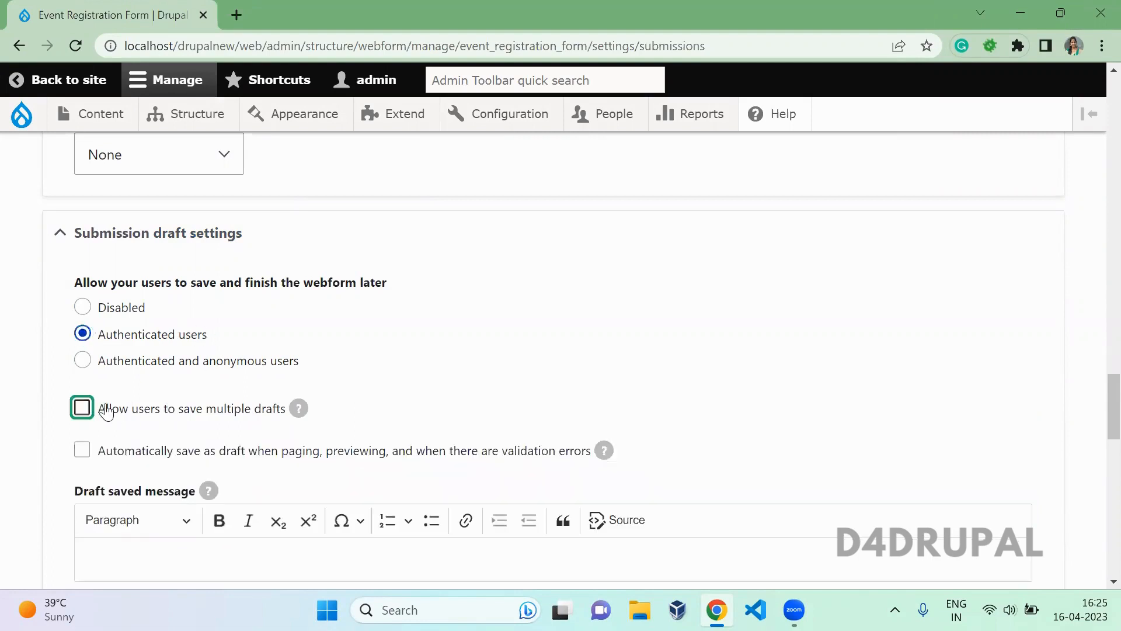
pyautogui.moveTo(252, 423)
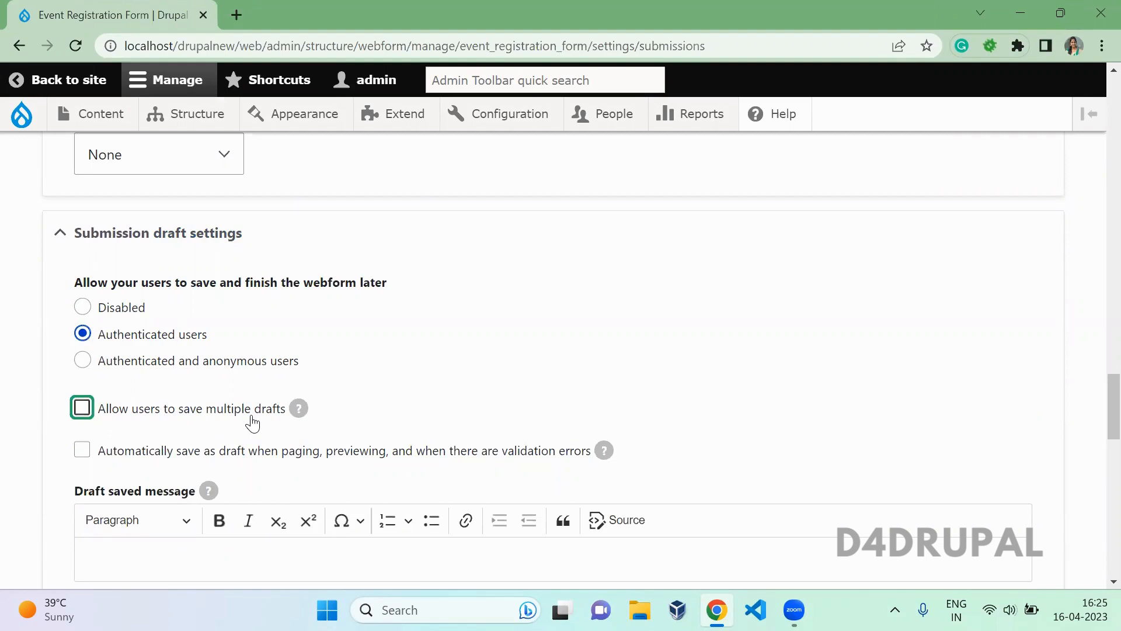
pyautogui.click(82, 408)
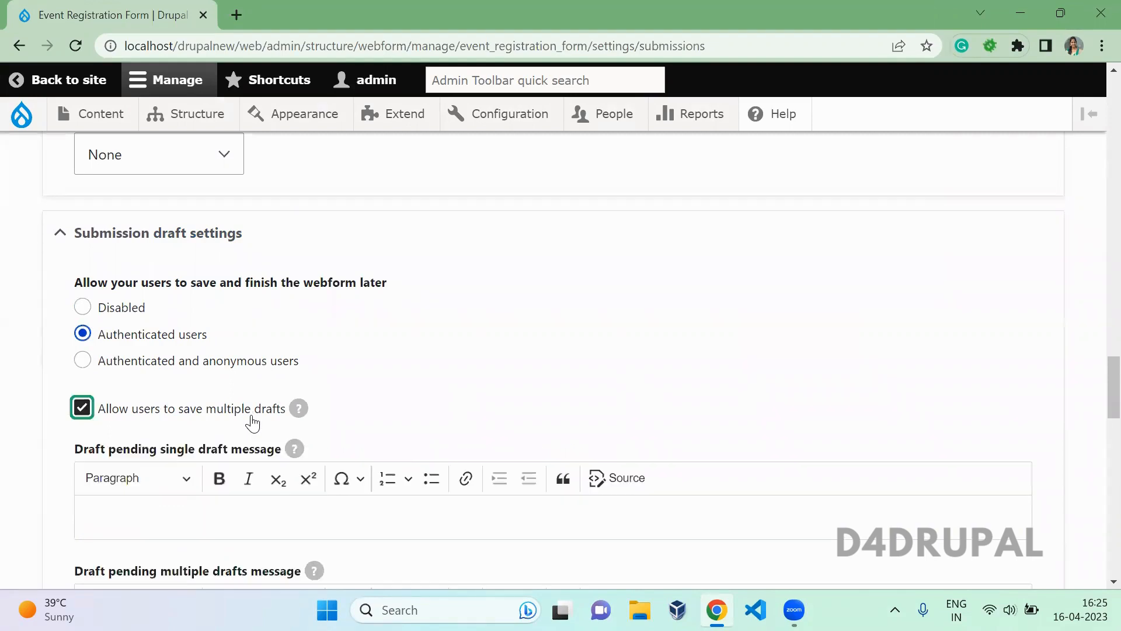
pyautogui.moveTo(727, 407)
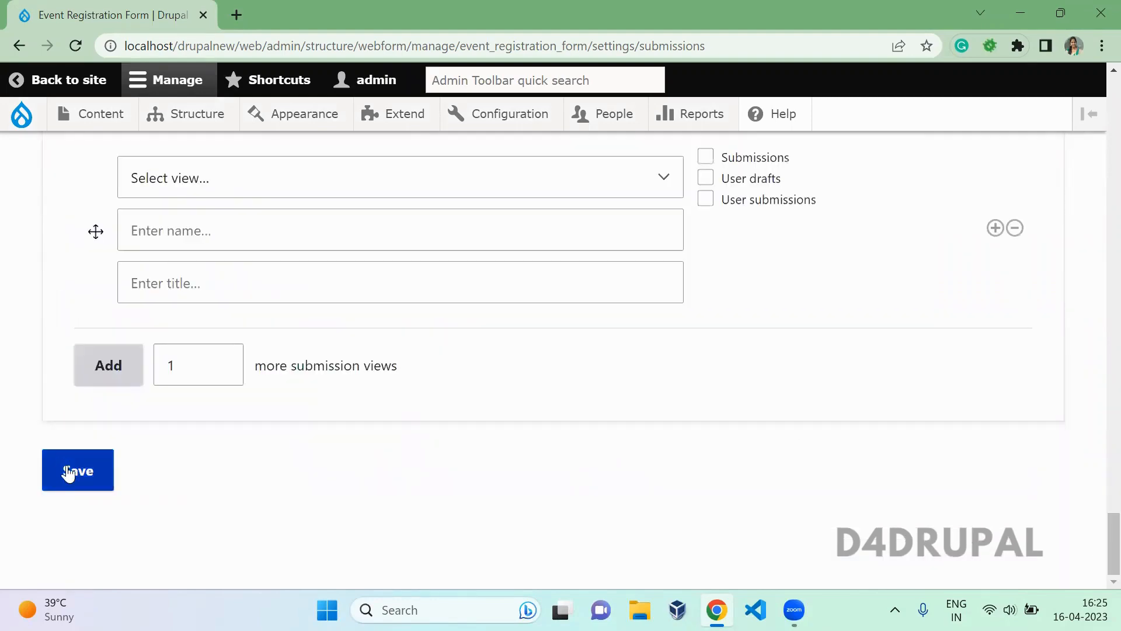
pyautogui.click(77, 470)
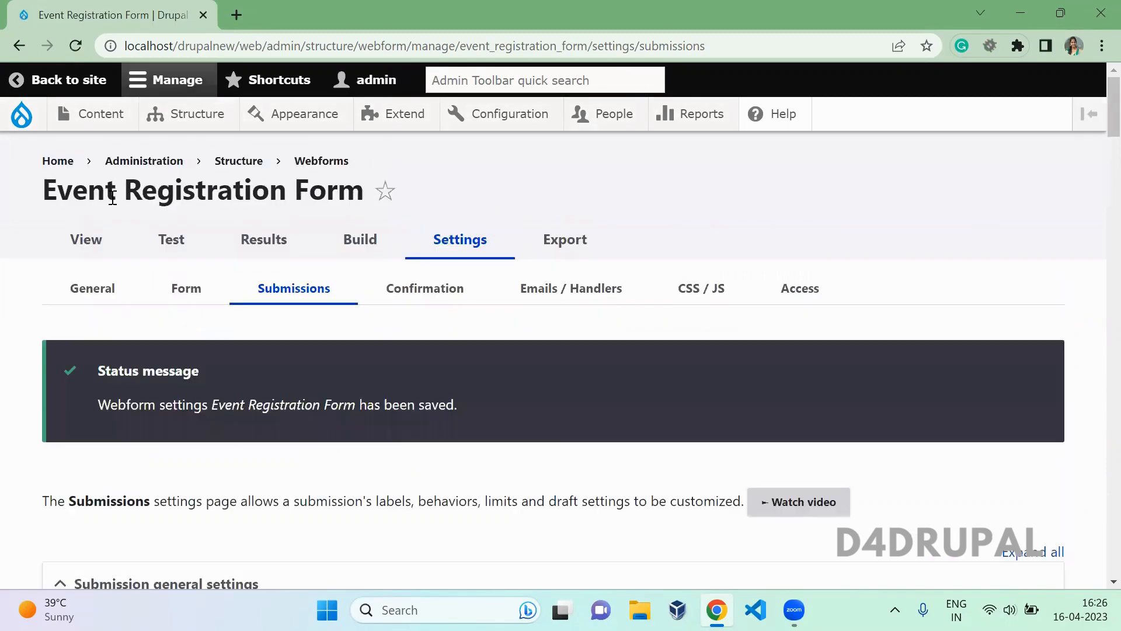
pyautogui.moveTo(102, 247)
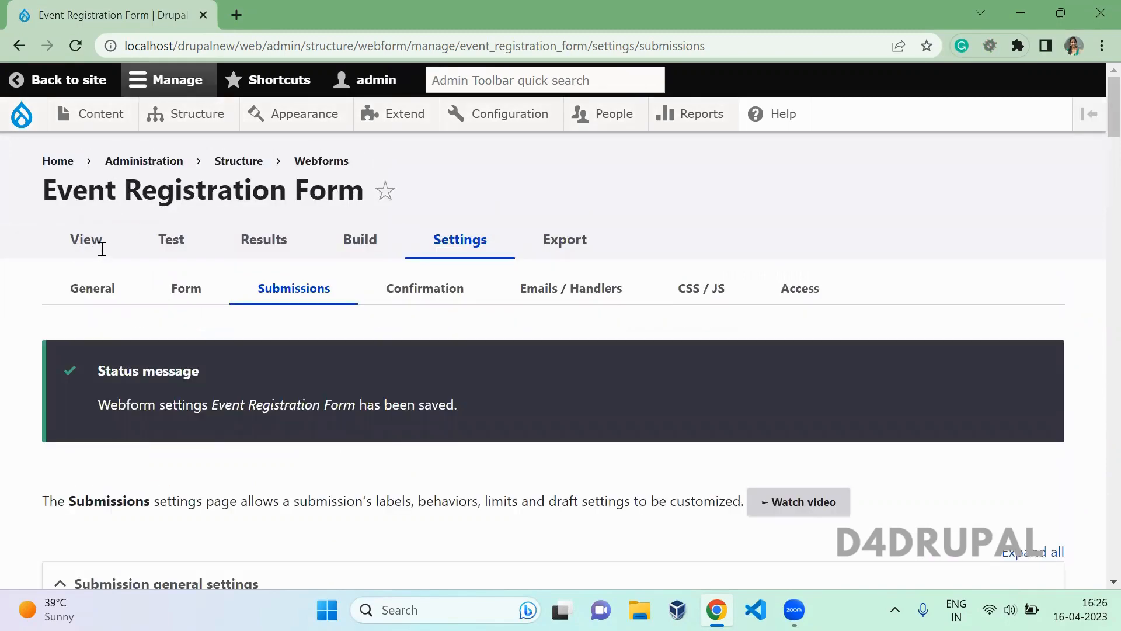
# View the form as visitors see it and enter 'first n' as the First Name
pyautogui.click(86, 240)
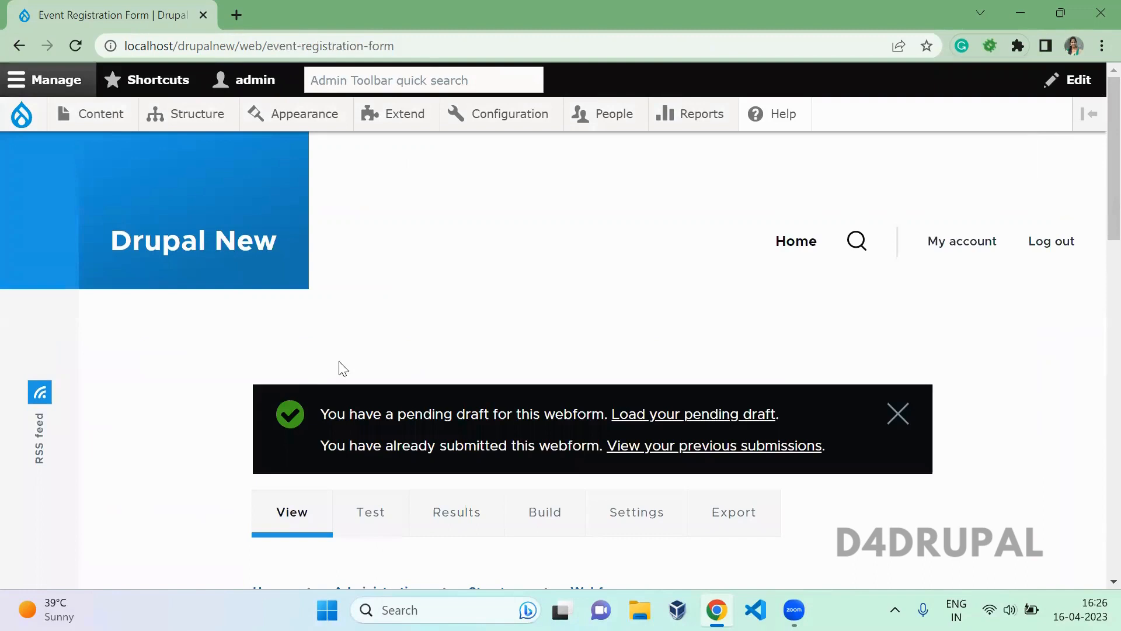
pyautogui.moveTo(929, 461)
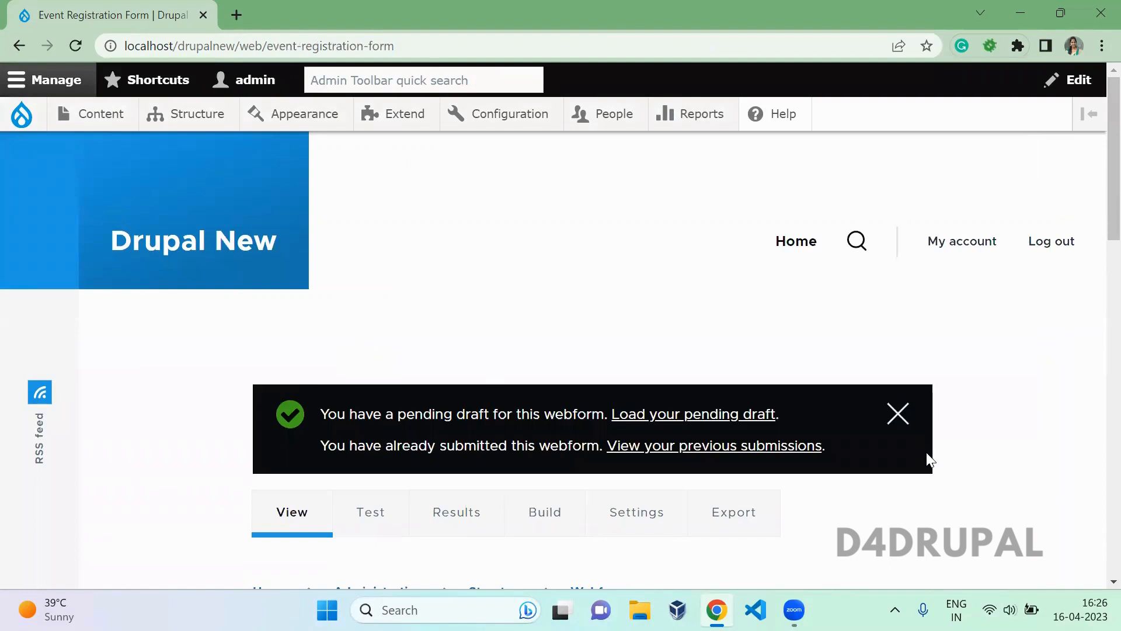
pyautogui.click(897, 413)
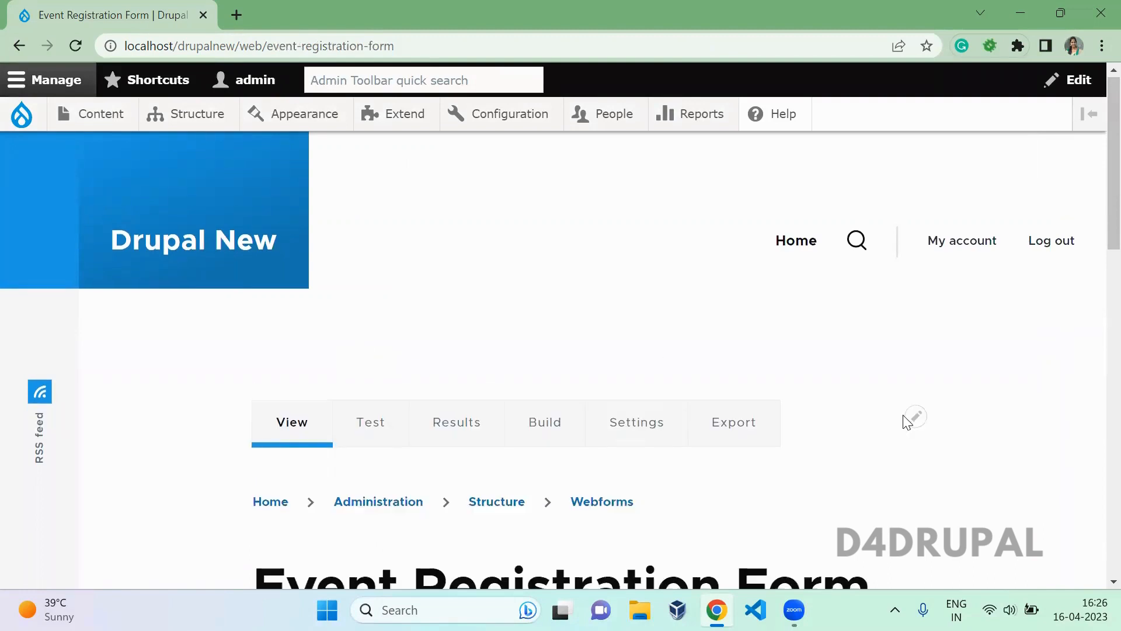
pyautogui.scroll(-3)
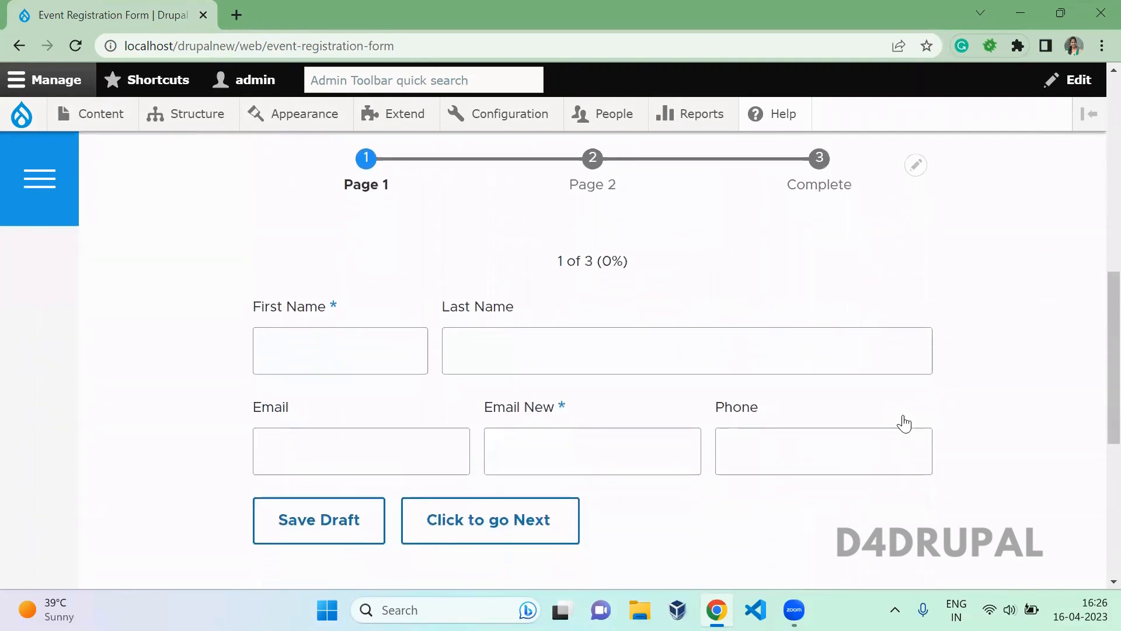
pyautogui.write('fr')
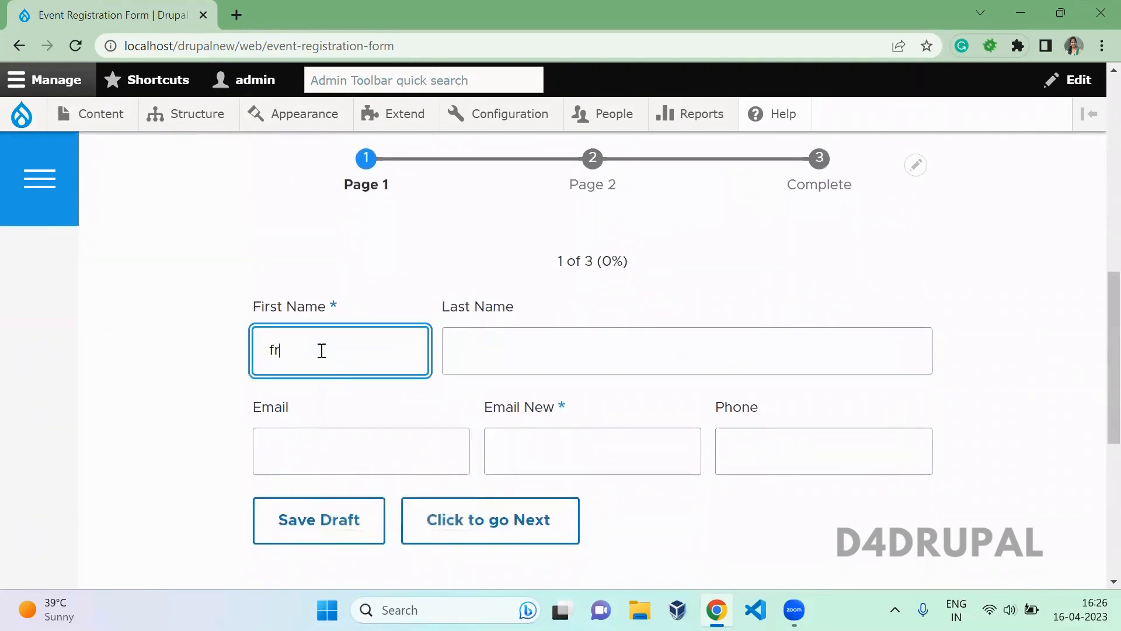
pyautogui.write('first n')
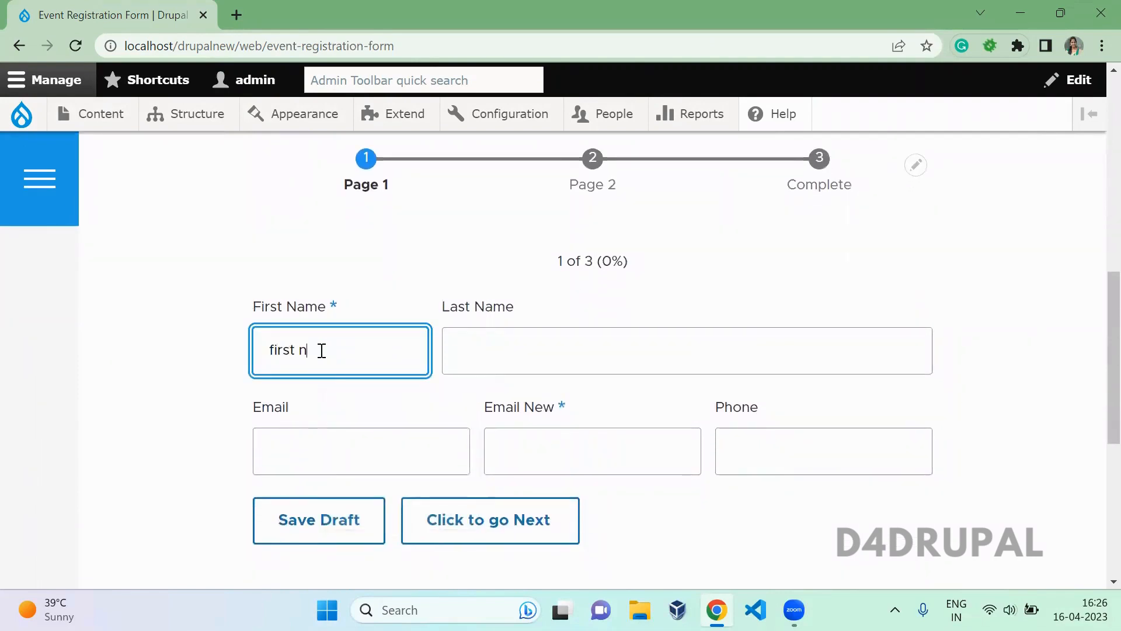
pyautogui.write('last')
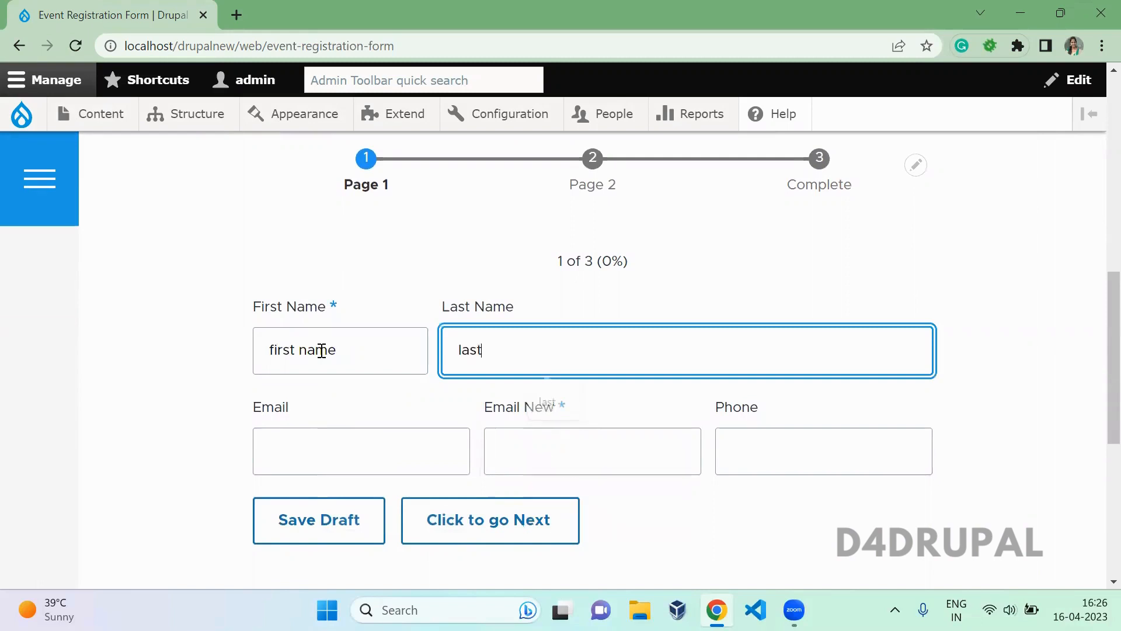
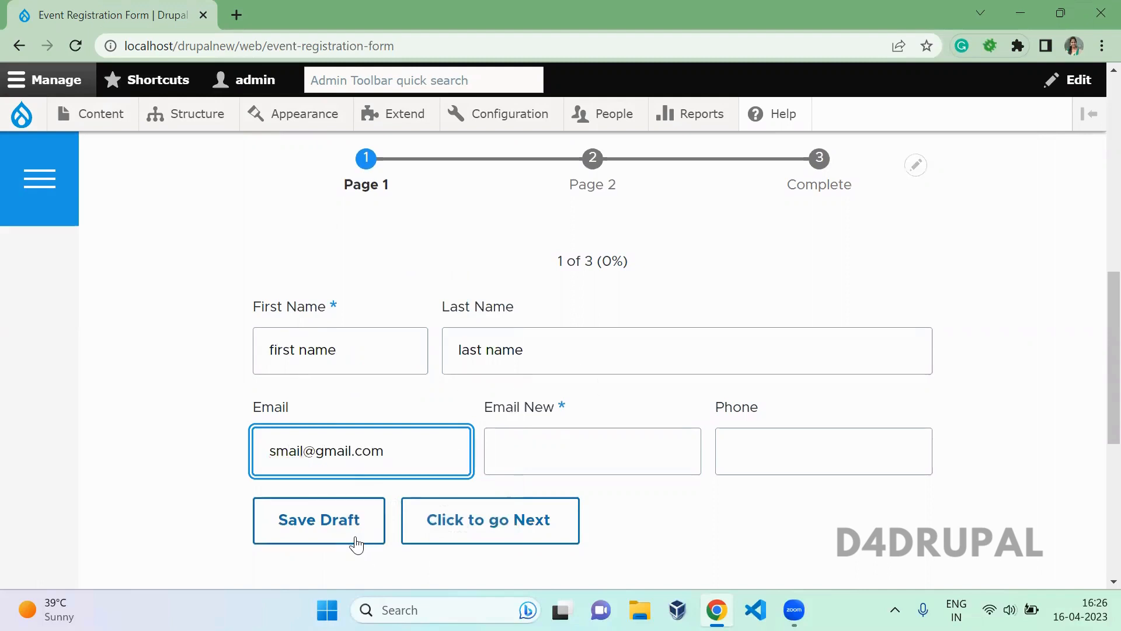
pyautogui.click(319, 521)
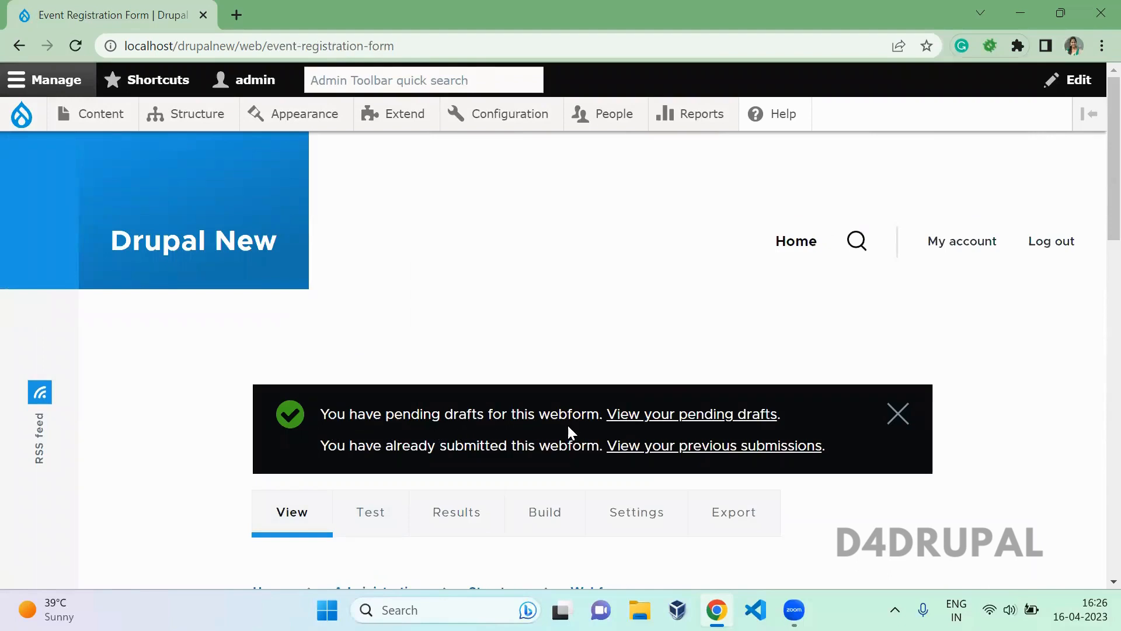
pyautogui.moveTo(653, 418)
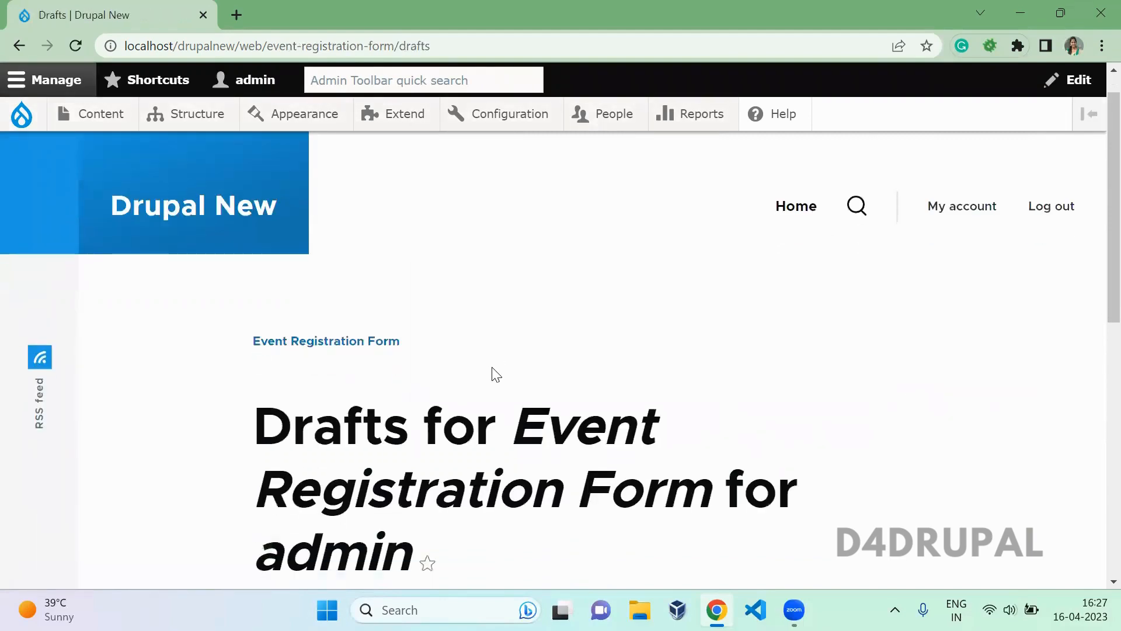
pyautogui.scroll(-3)
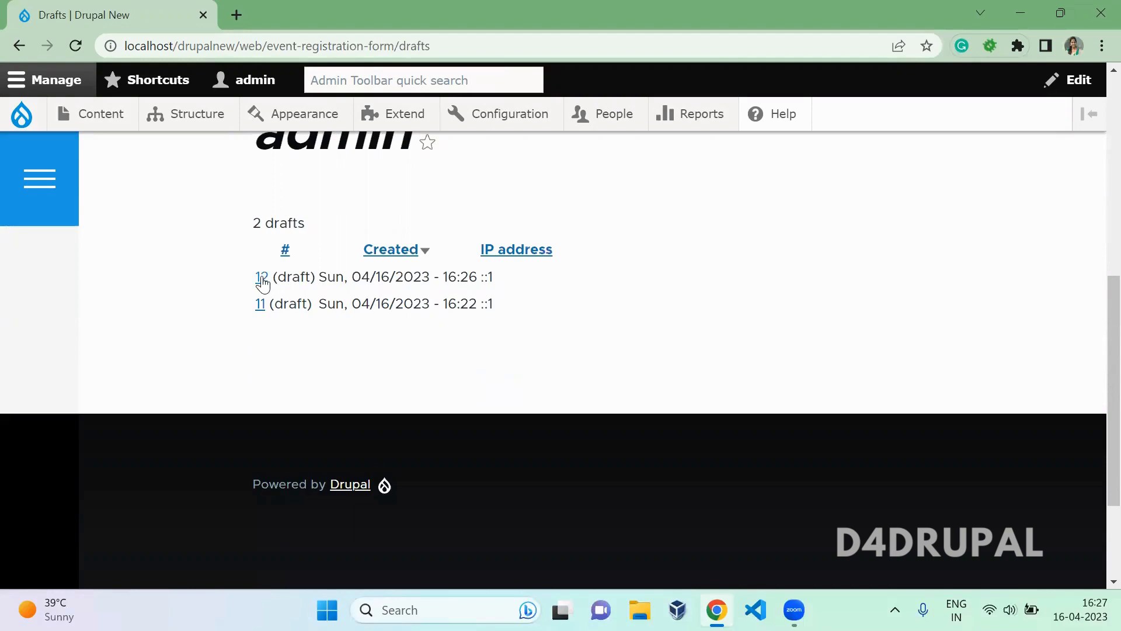
pyautogui.click(260, 276)
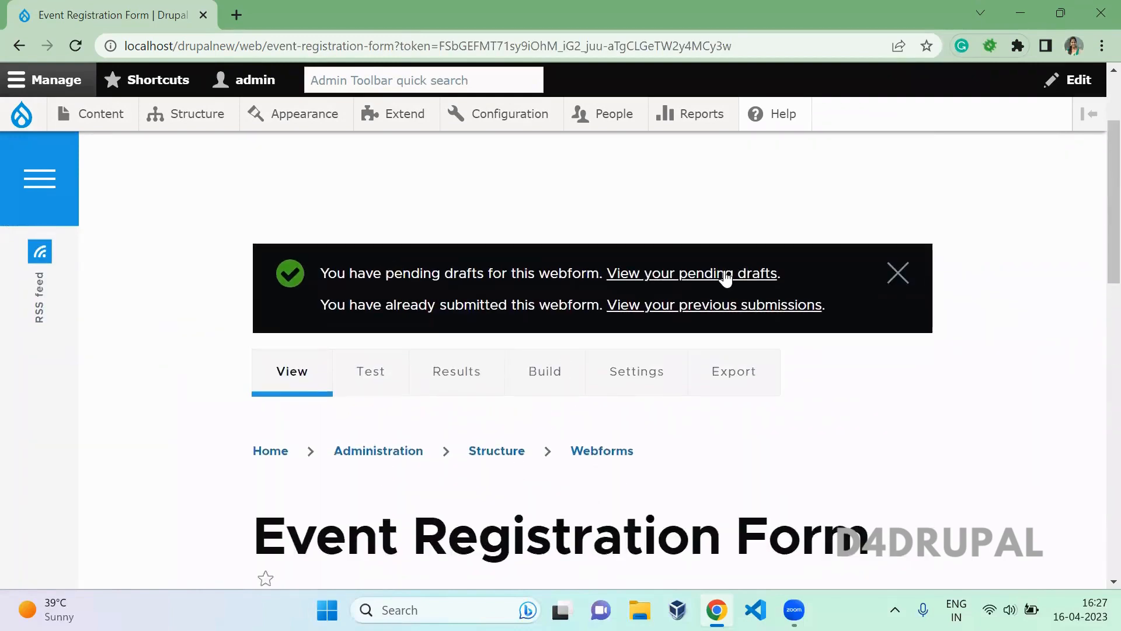
pyautogui.click(717, 273)
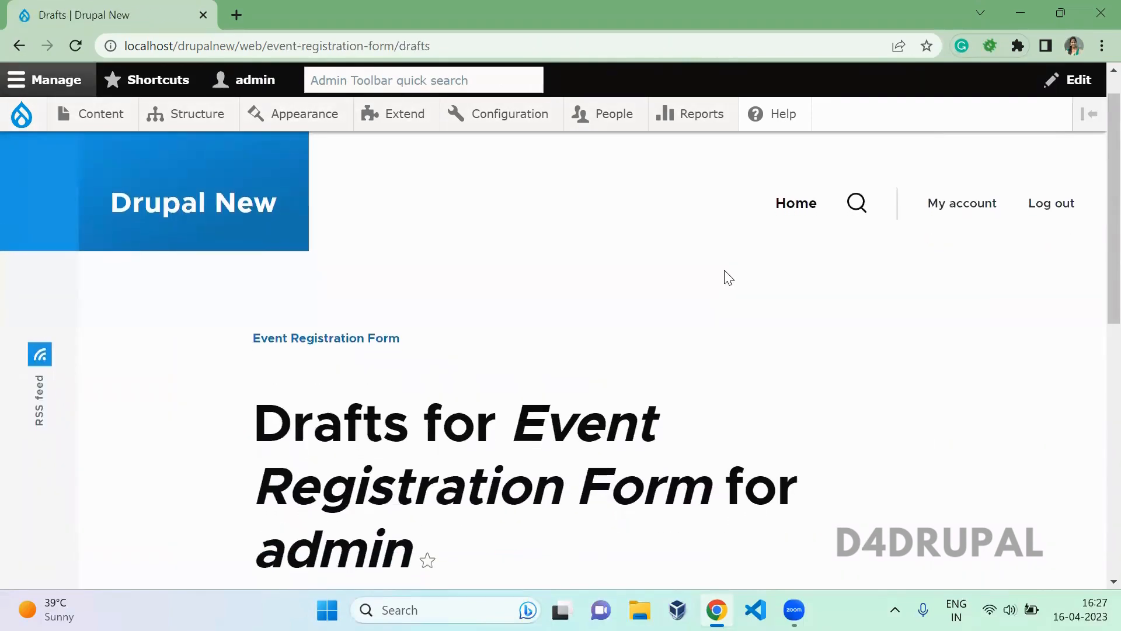
pyautogui.scroll(-3)
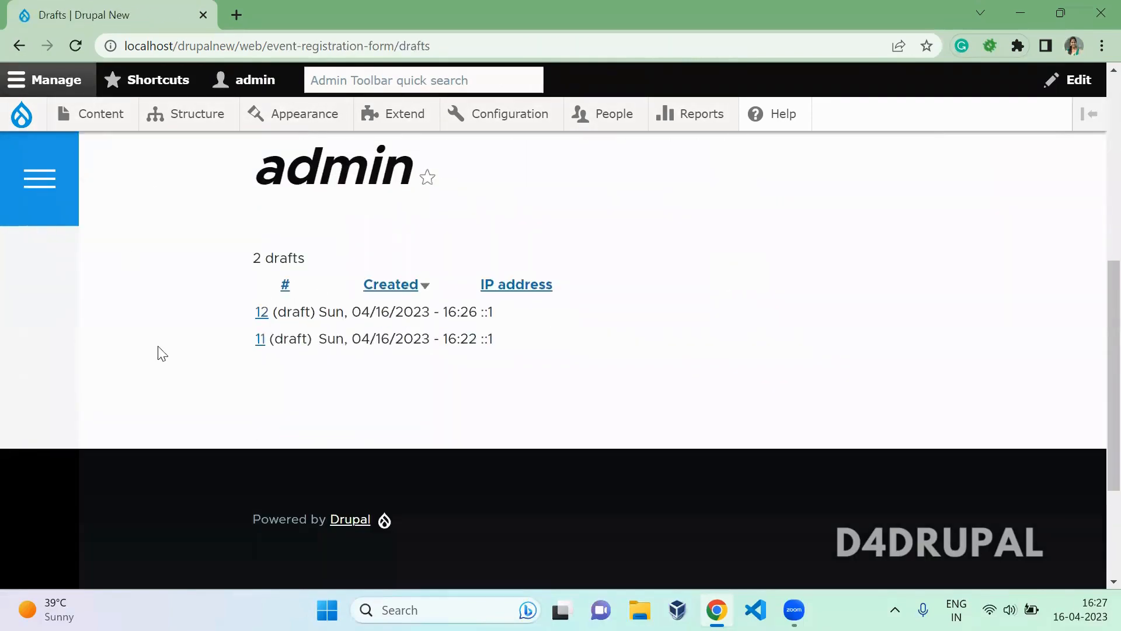
pyautogui.click(197, 115)
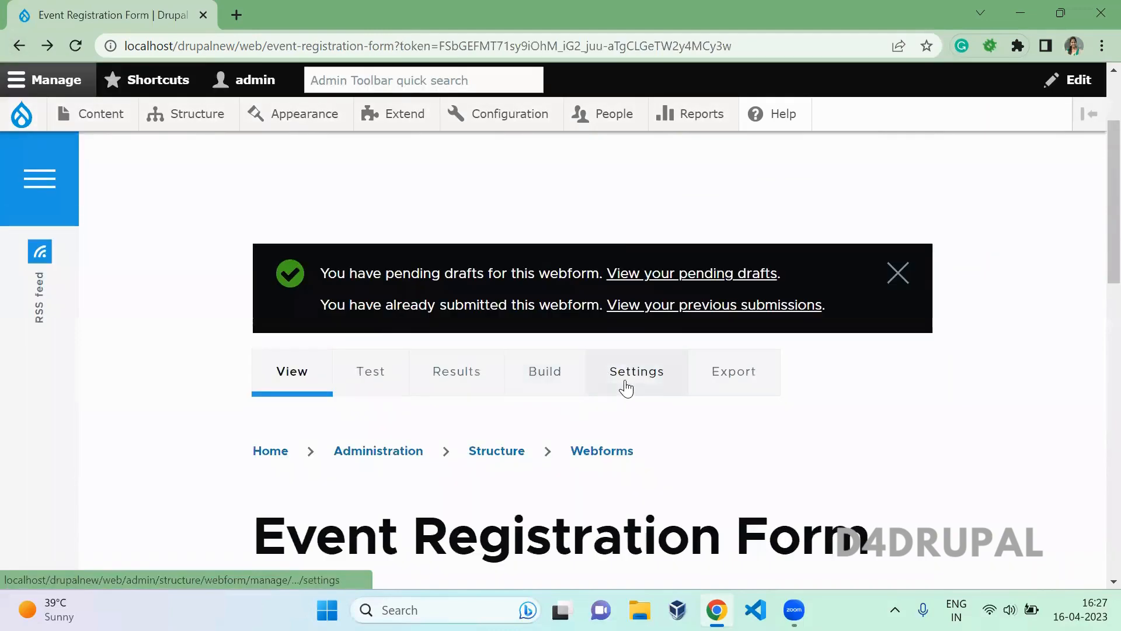
# Reach and expand the Submission user columns options in the Submissions settings
pyautogui.click(636, 371)
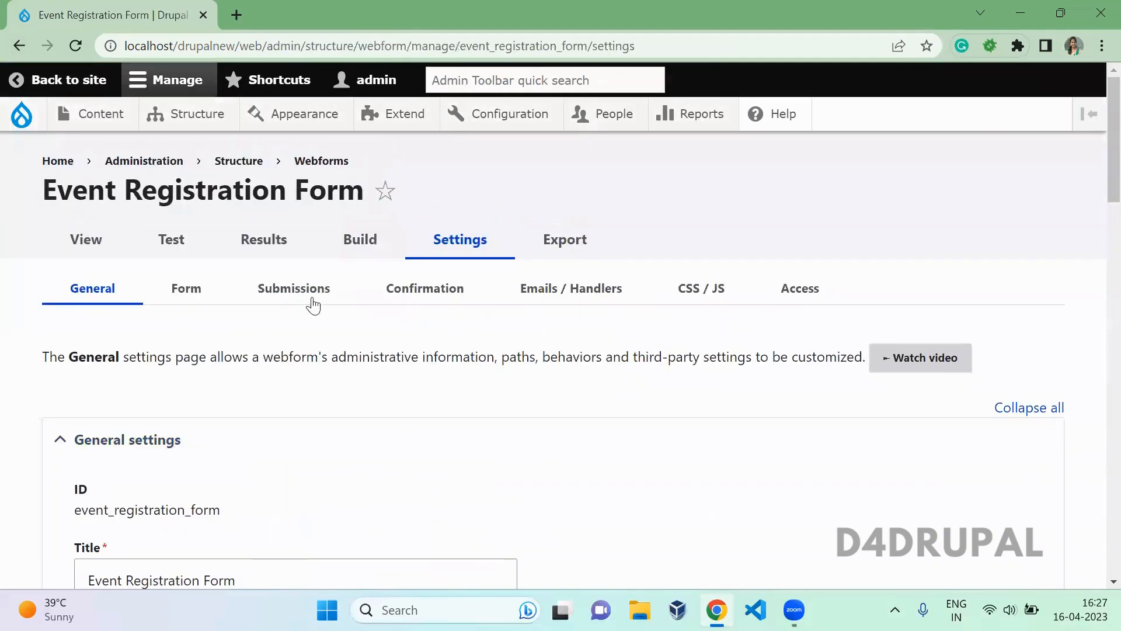
pyautogui.click(294, 288)
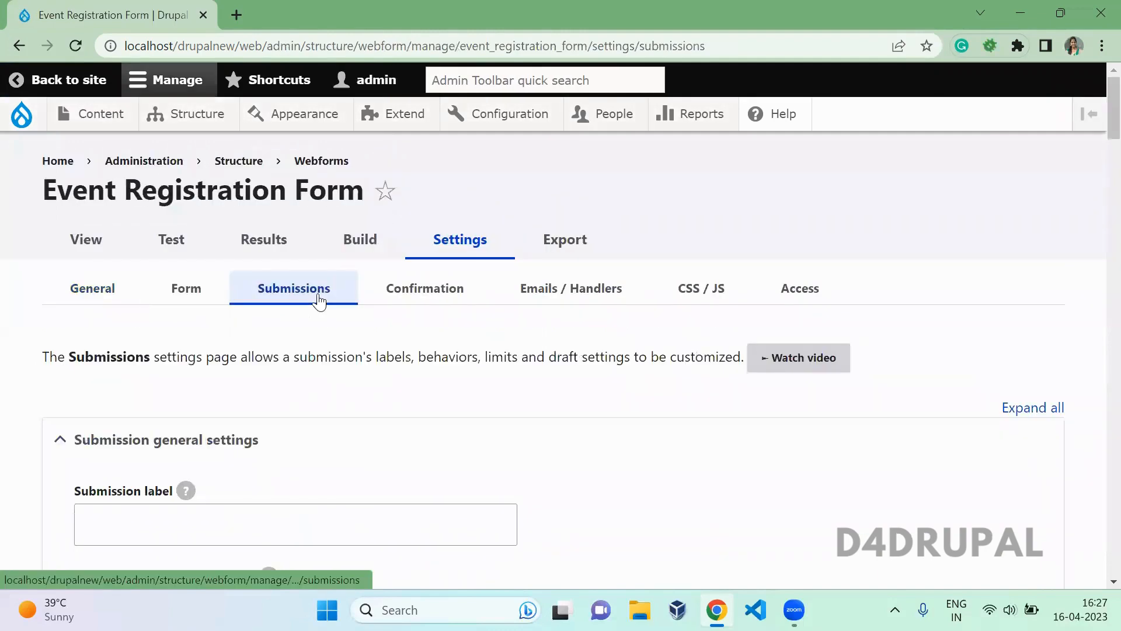
pyautogui.scroll(-3)
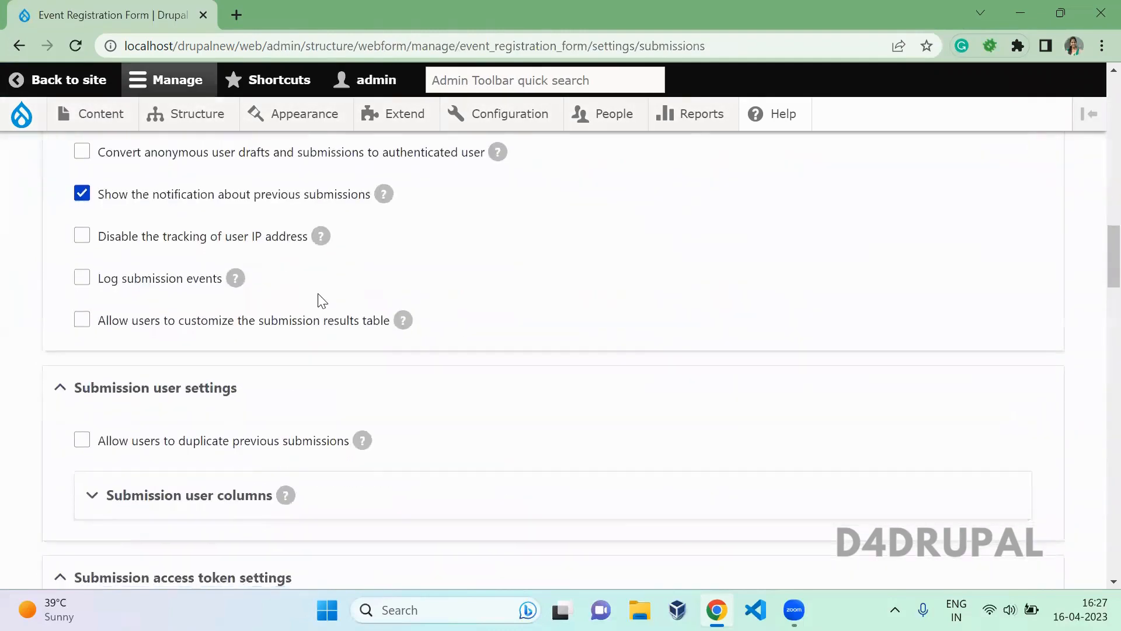
pyautogui.scroll(-3)
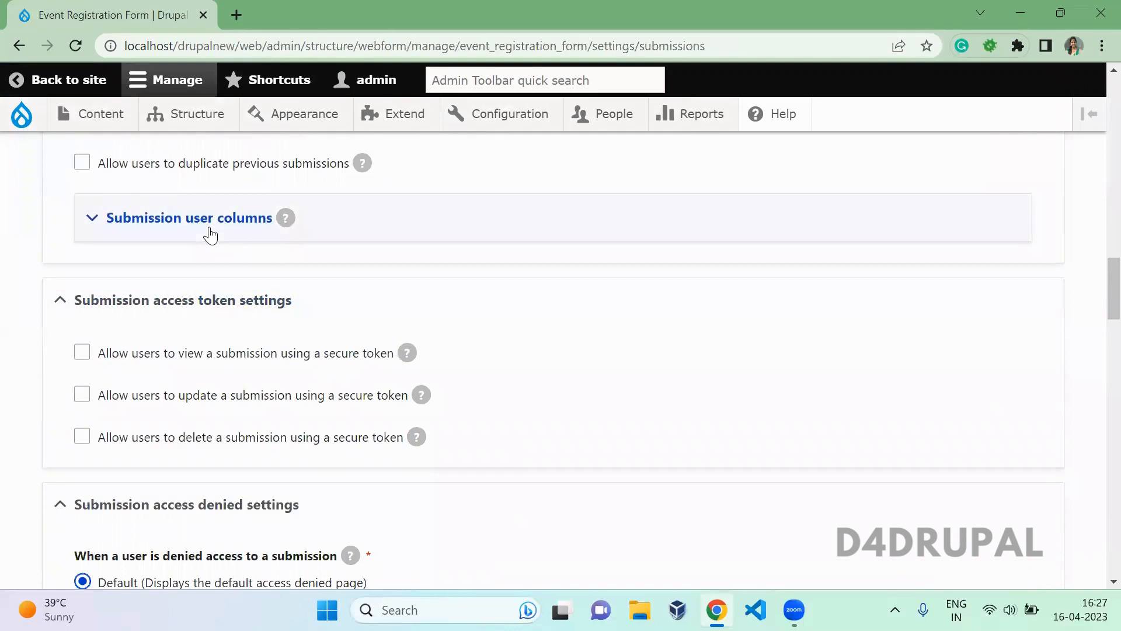
pyautogui.click(189, 217)
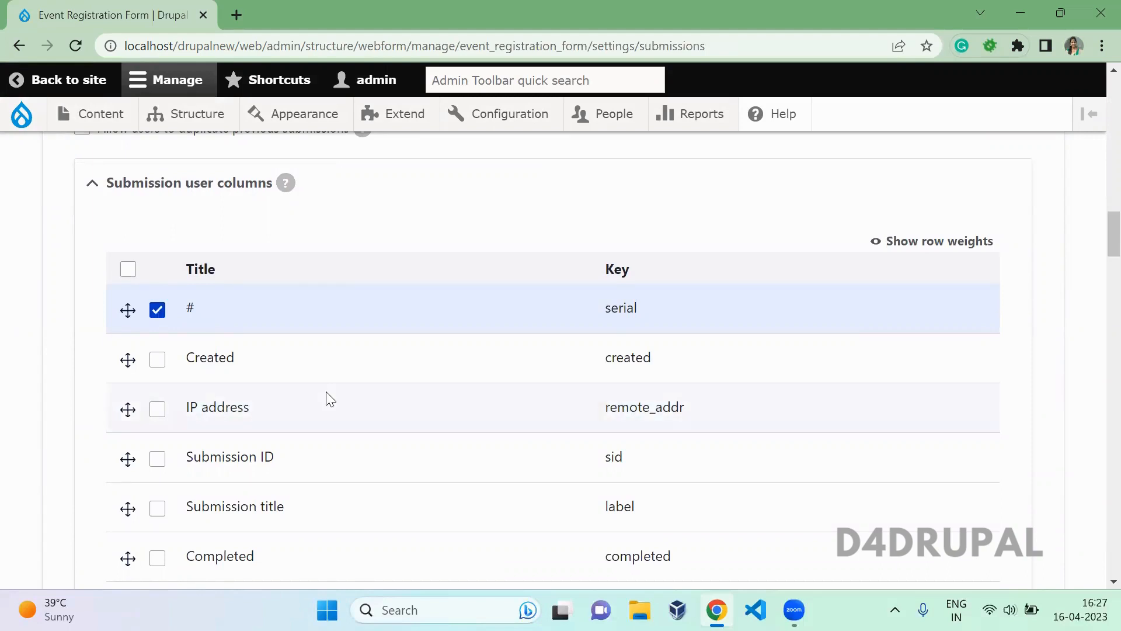
# Add First Name, Last Name and Email as submission user columns and save the settings
pyautogui.scroll(-3)
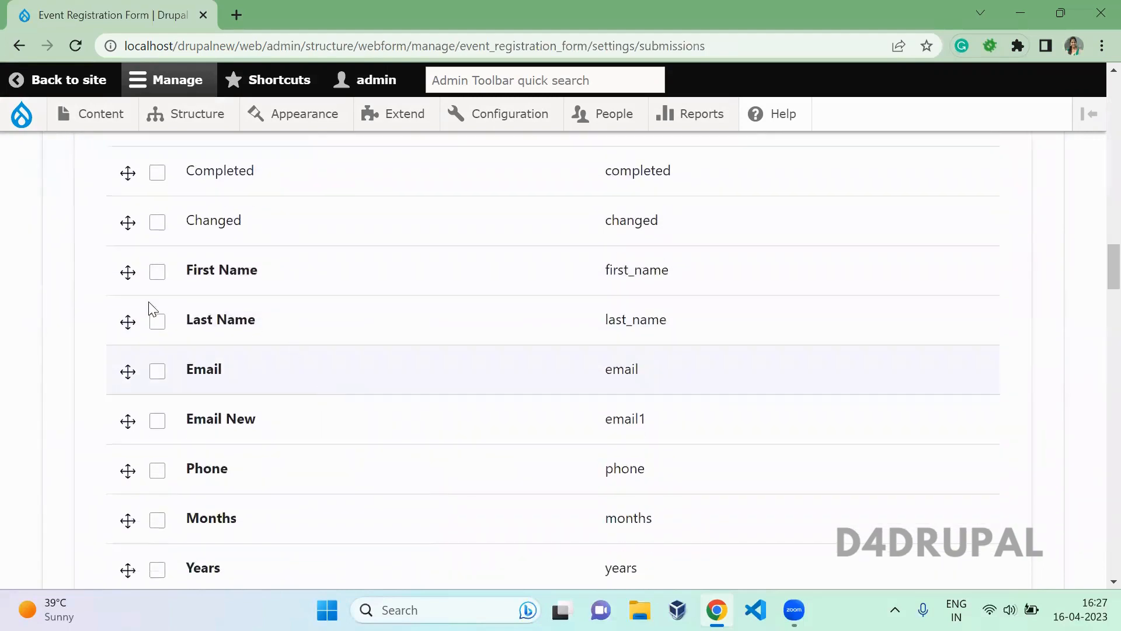
pyautogui.click(156, 272)
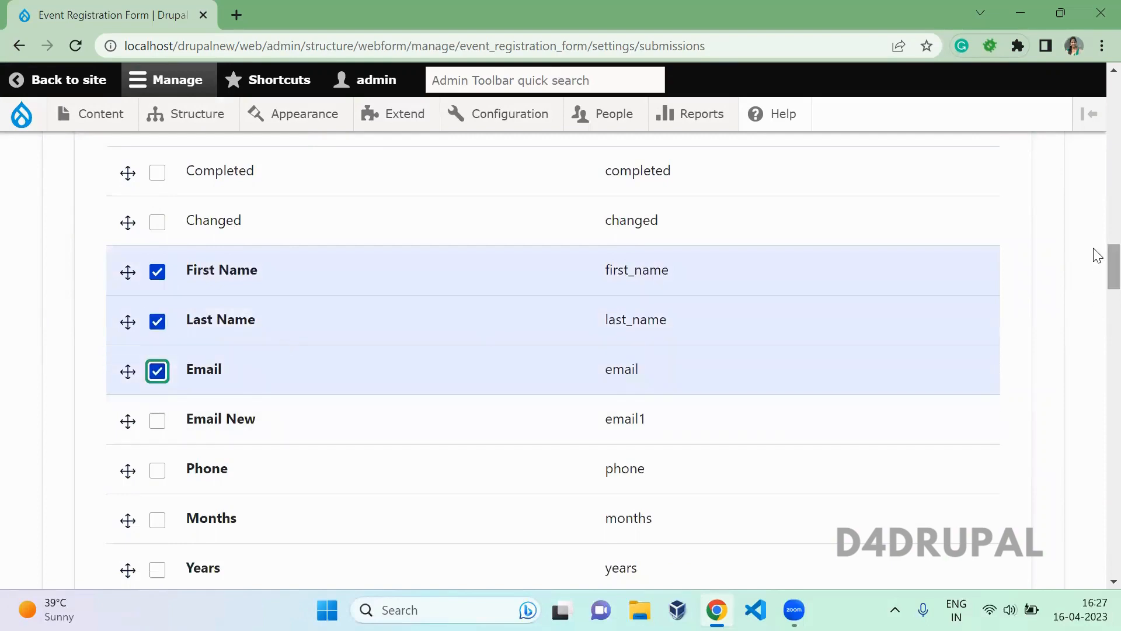
pyautogui.click(77, 470)
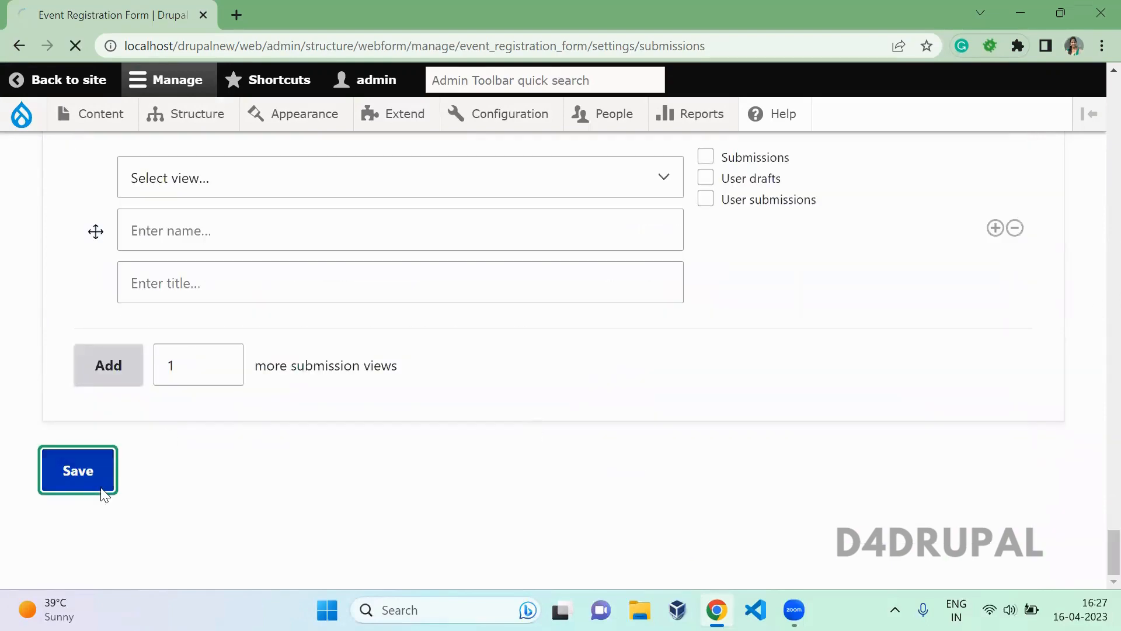
pyautogui.click(77, 470)
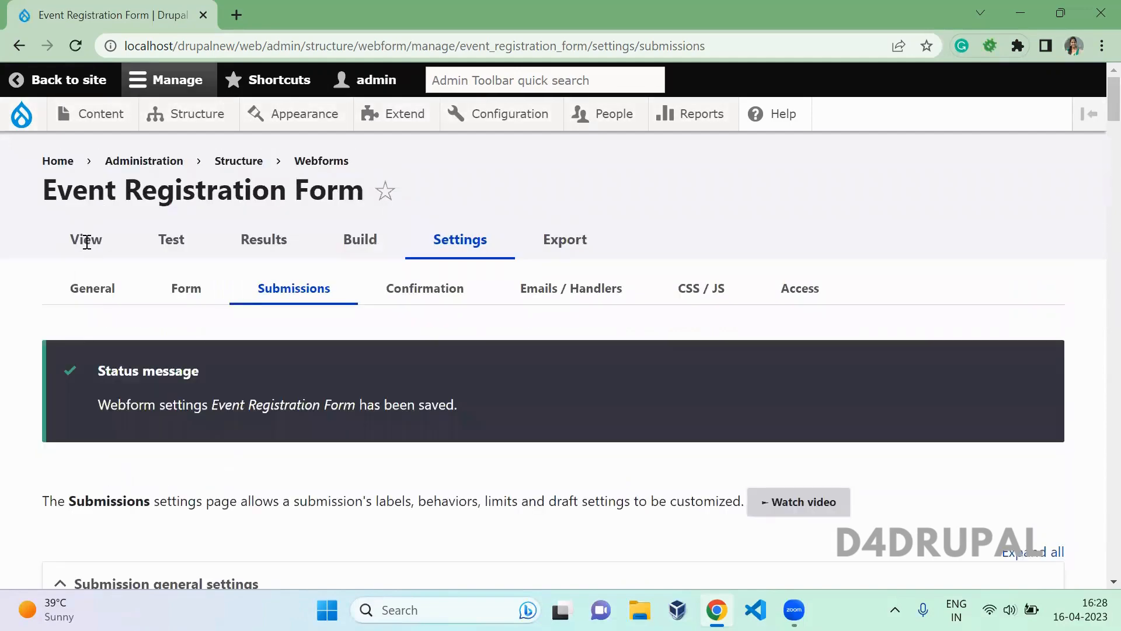
# View the form's page and scroll to the pending drafts table with the new columns
pyautogui.click(86, 240)
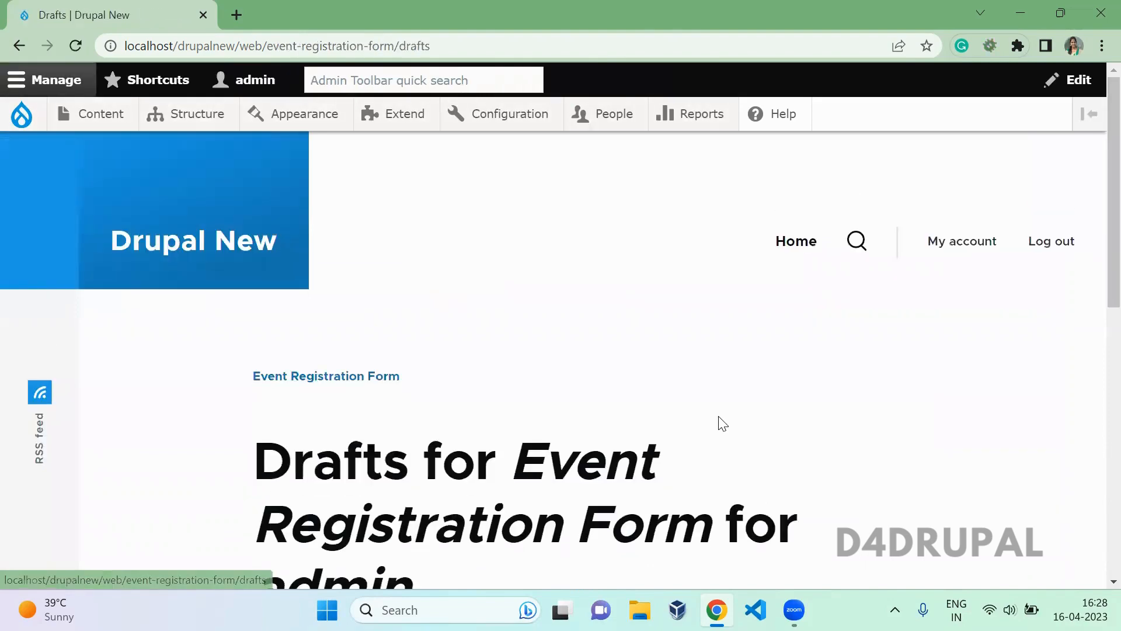
pyautogui.scroll(-3)
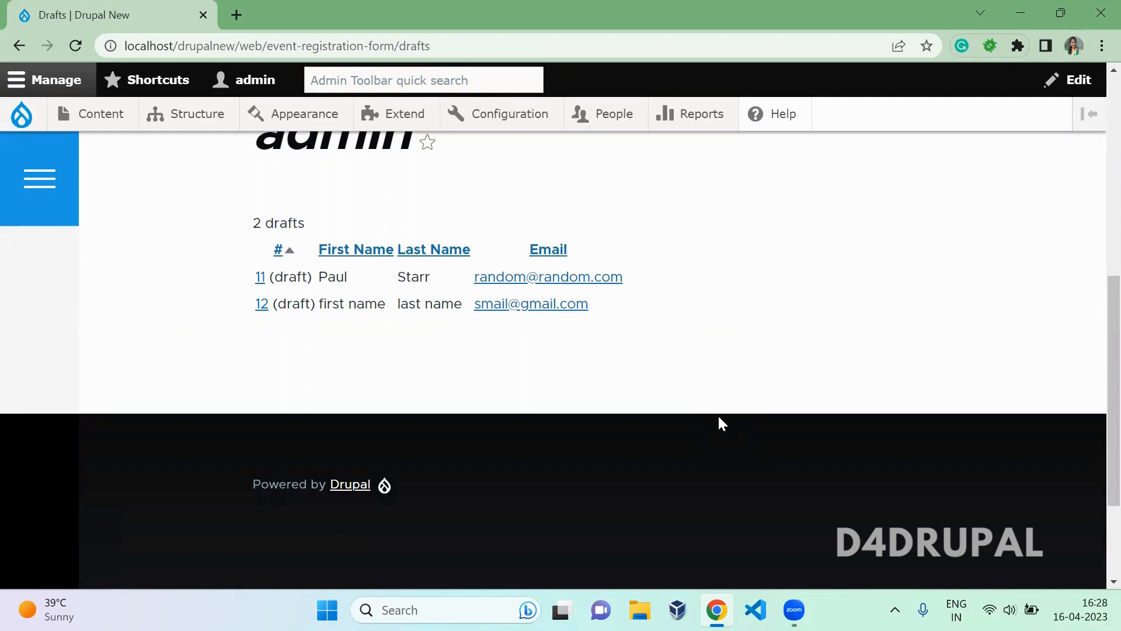
pyautogui.moveTo(1053, 7)
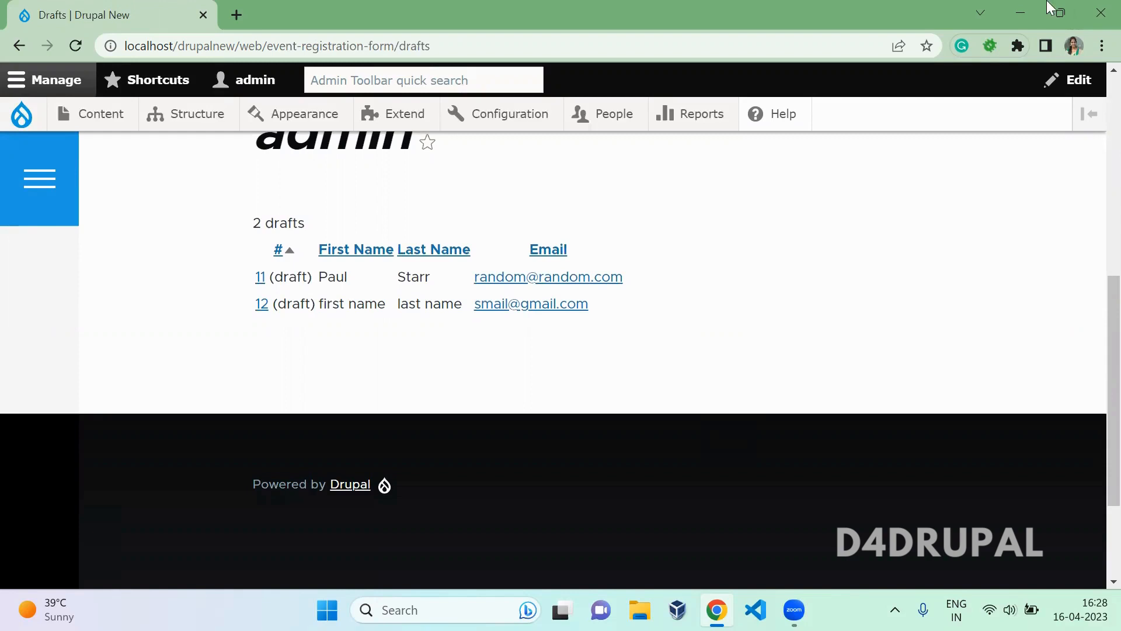